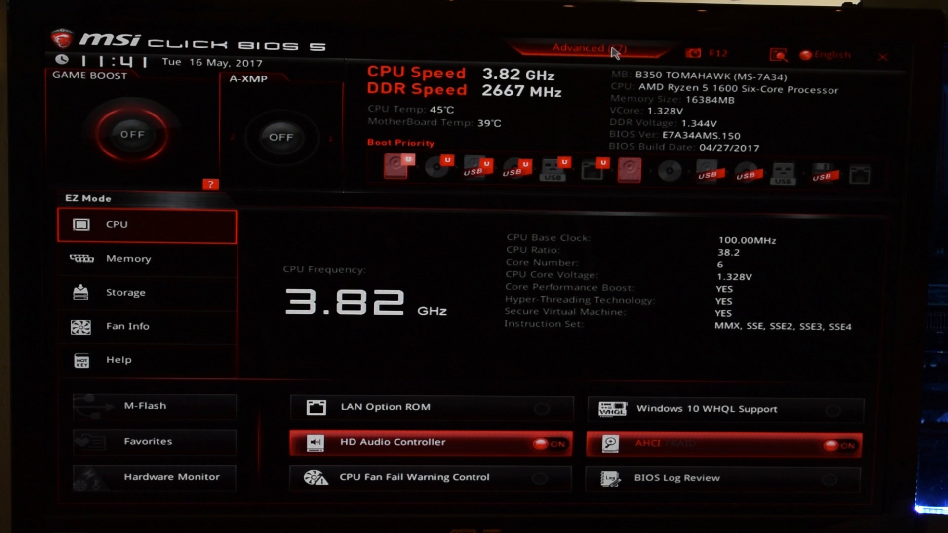
Switch to Advanced mode and show the OC page with CPU Frequency 3825 and 1.3375 V
click(584, 48)
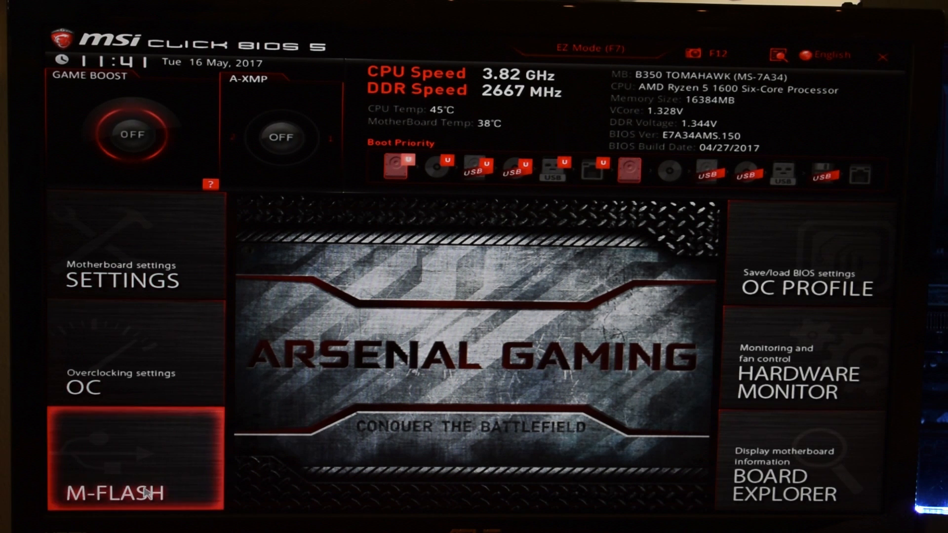
click(135, 389)
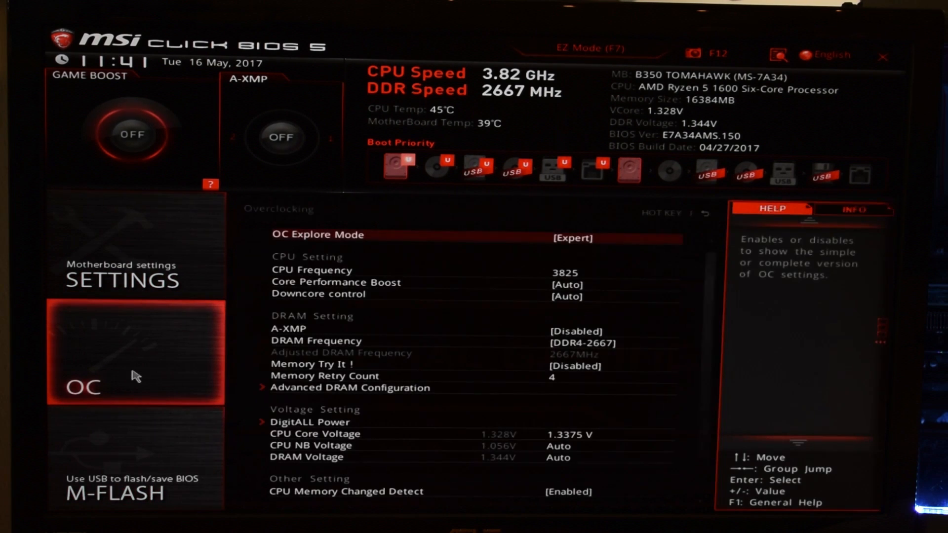
mouse_move(467, 257)
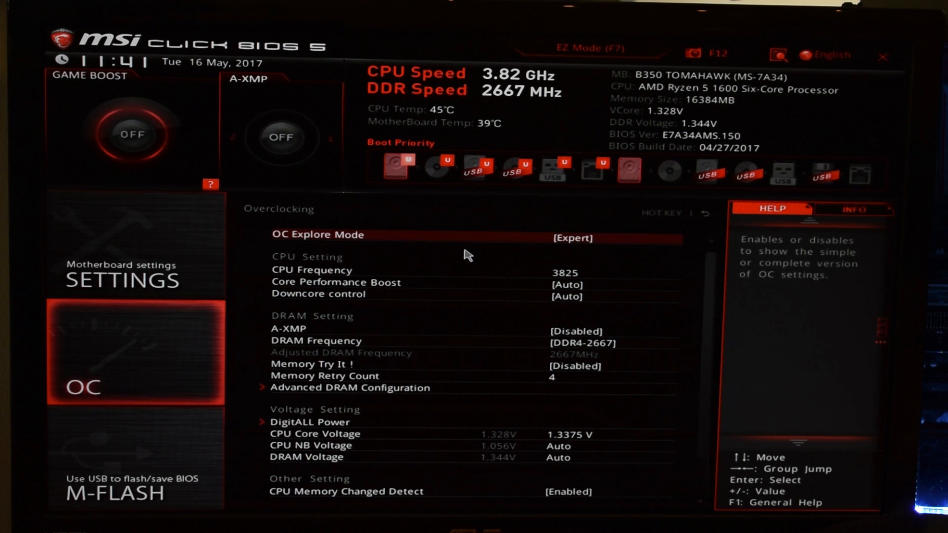
mouse_move(598, 233)
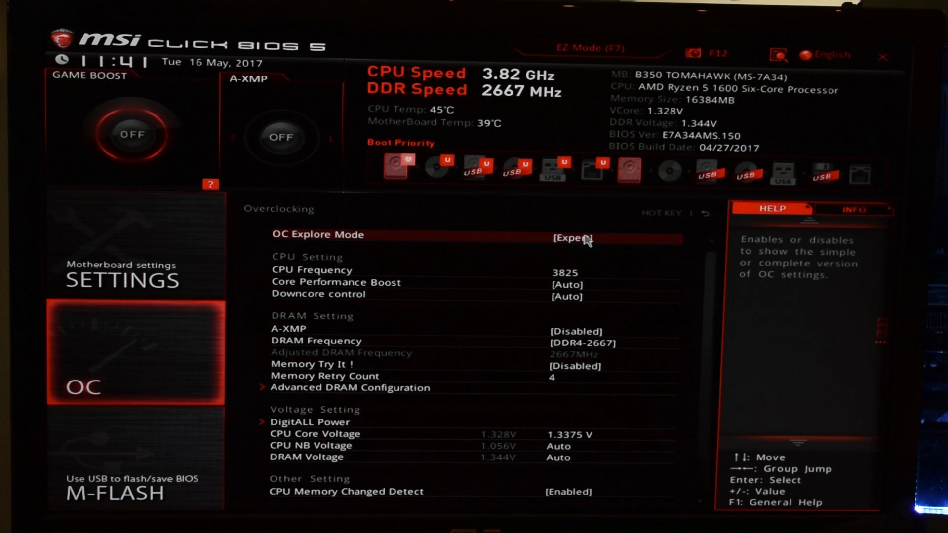
click(576, 238)
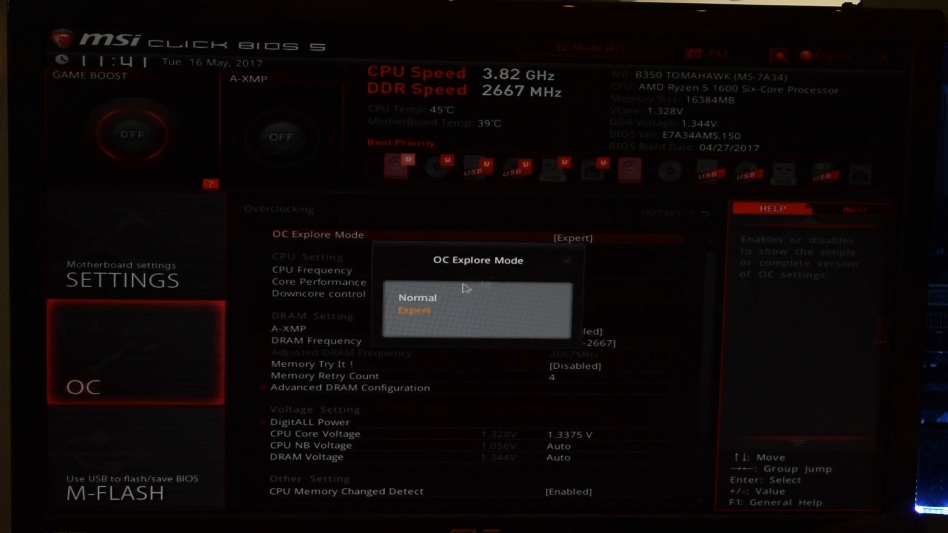
mouse_move(417, 297)
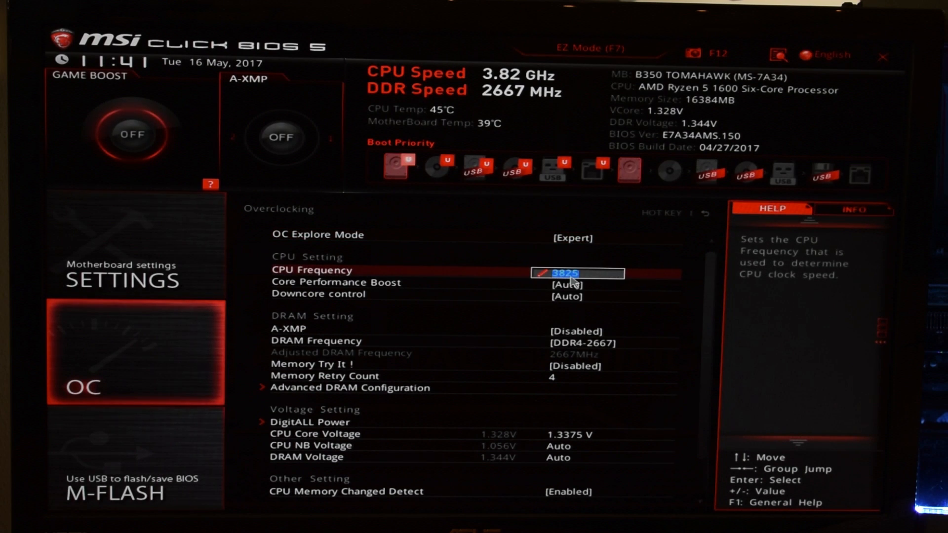
mouse_move(337, 279)
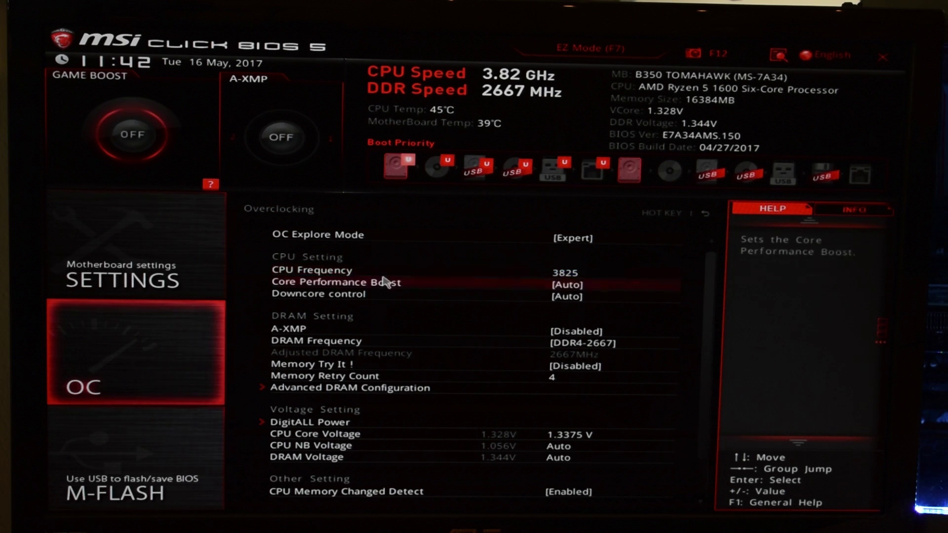
click(566, 273)
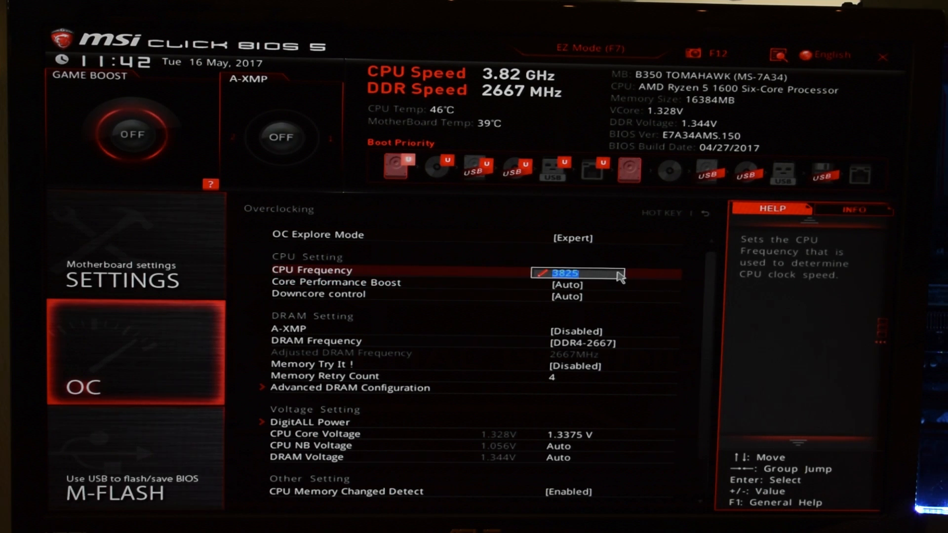
mouse_move(599, 275)
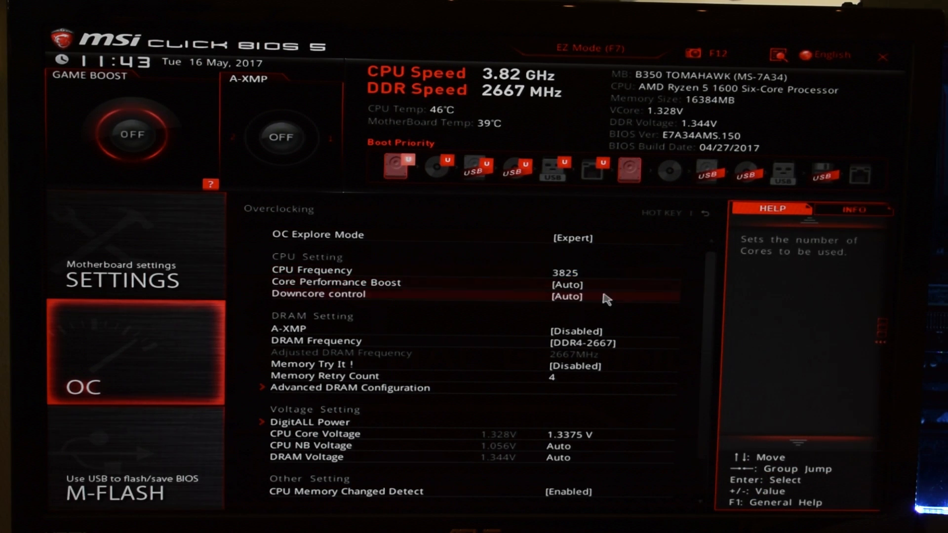
Raise CPU Frequency to 3900 and CPU Core Voltage to 1.4000 V
click(580, 435)
text(3900)
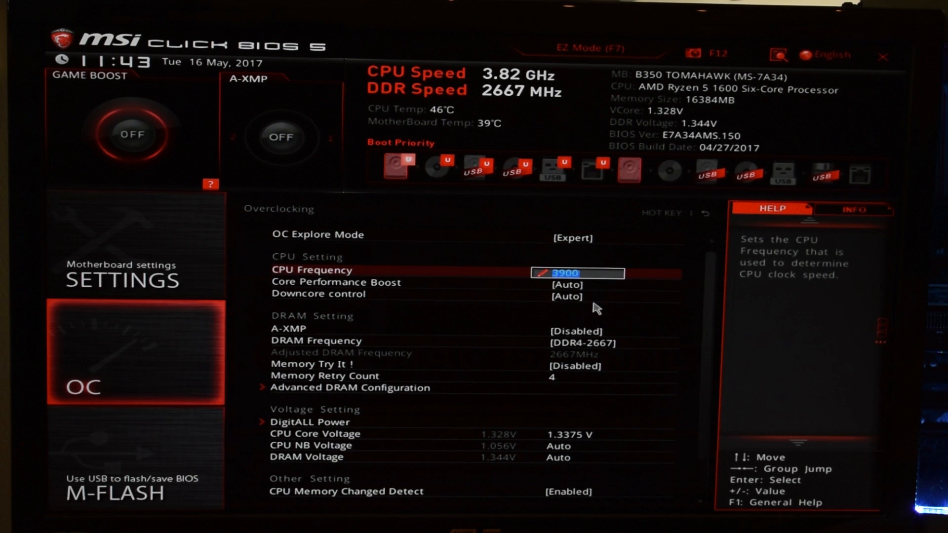
mouse_move(591, 300)
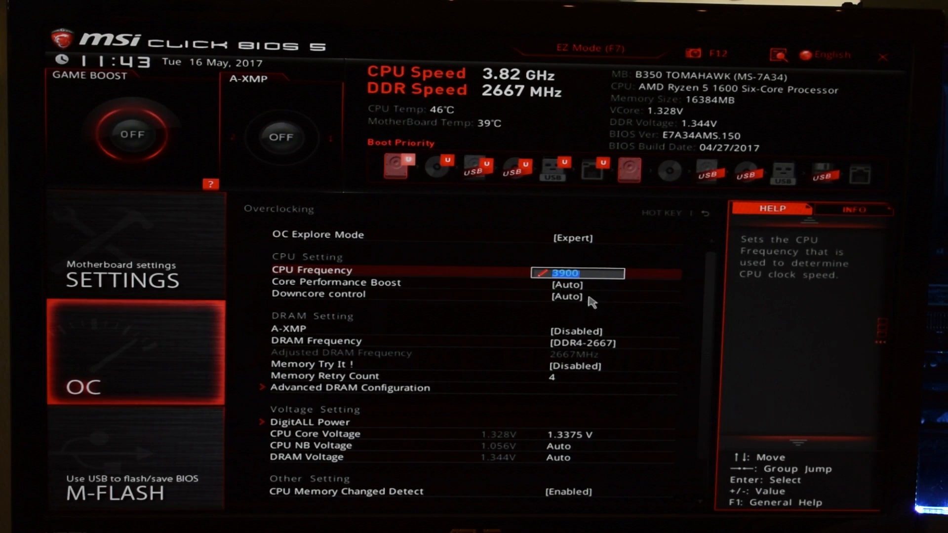
mouse_move(578, 436)
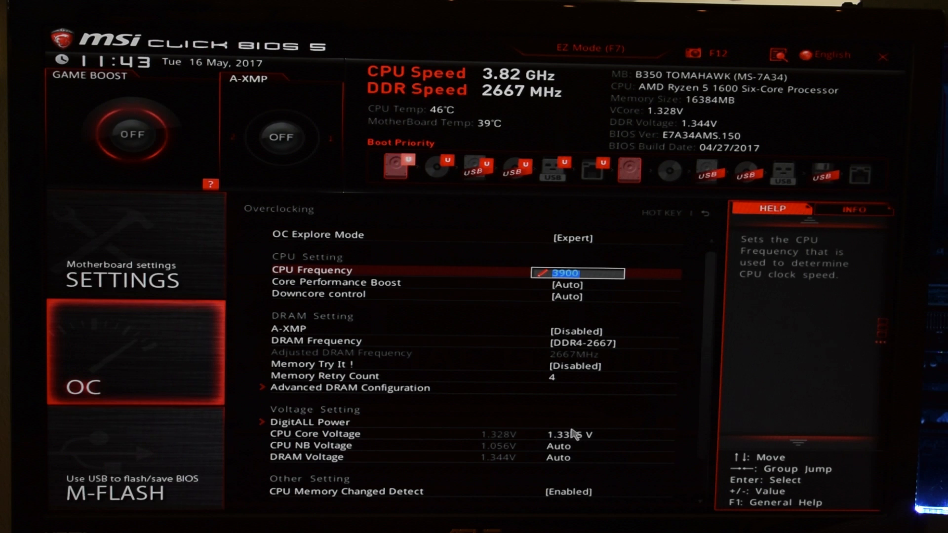
click(576, 435)
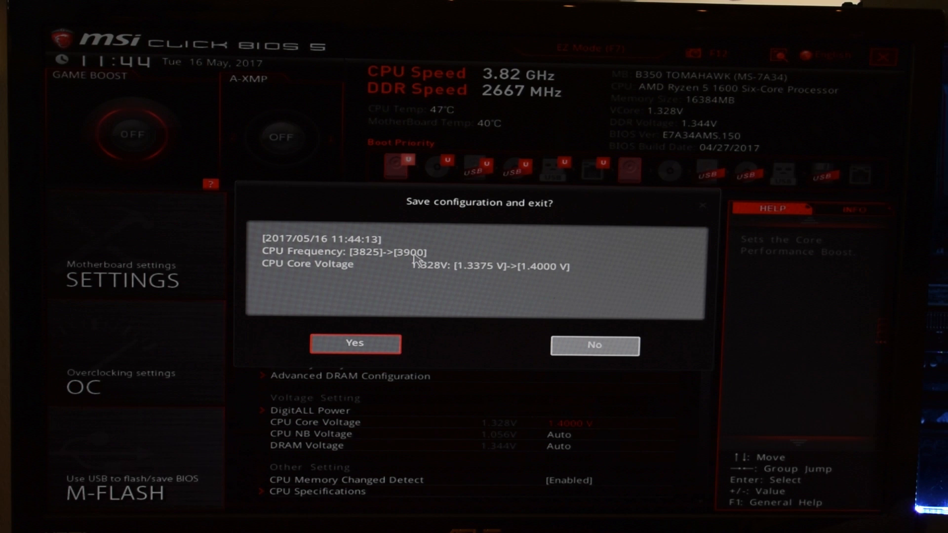
mouse_move(340, 283)
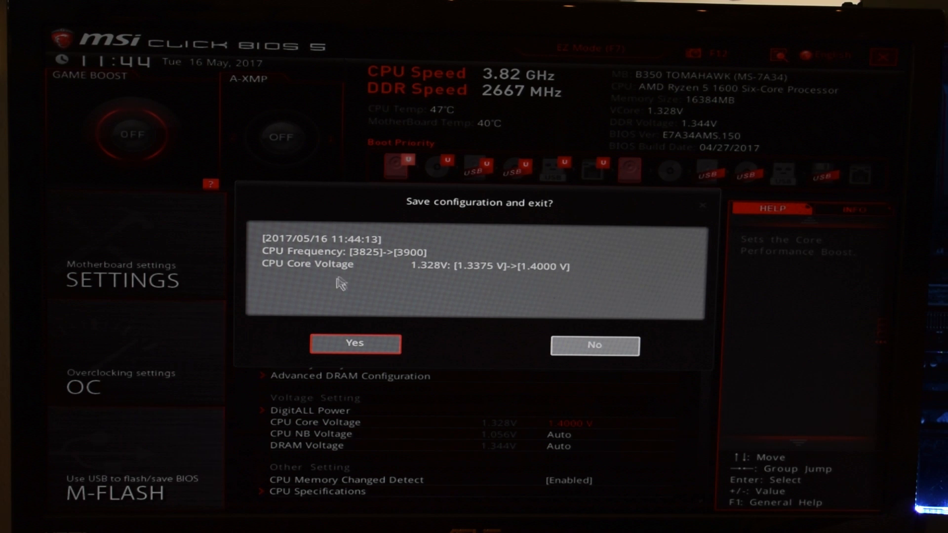
mouse_move(603, 283)
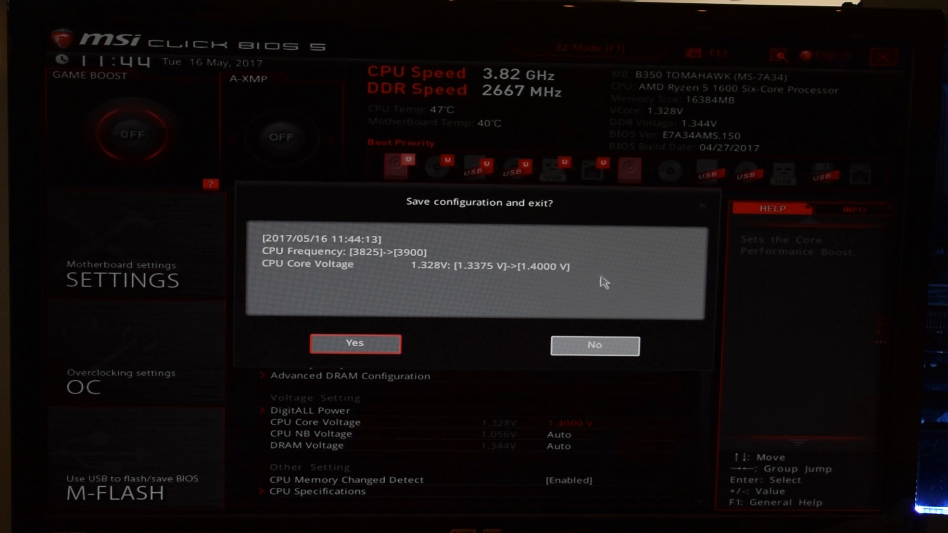
Save the 3900 / 1.4000 V settings, reboot, and confirm about 3899 MHz in CPU-Z and HWMonitor
click(354, 343)
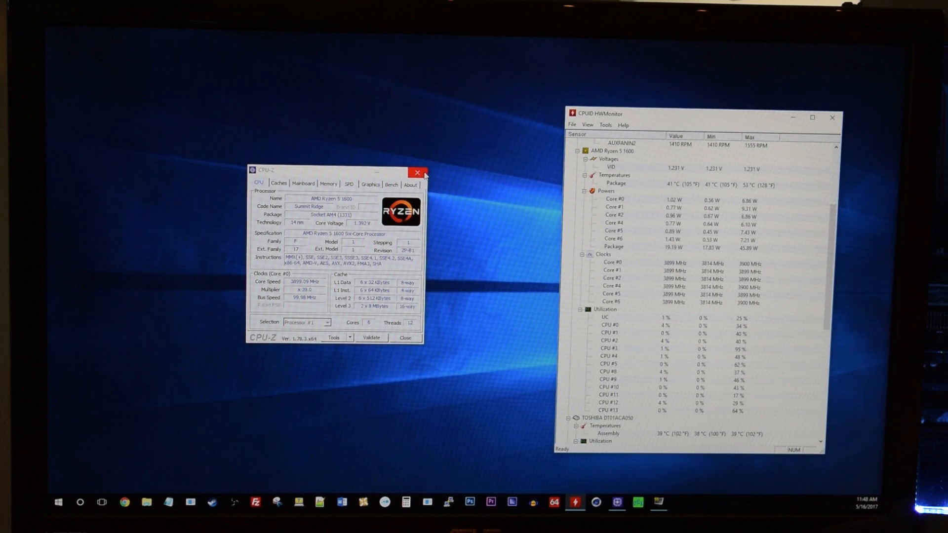
Close CPU-Z and start a Prime95 stress test of the 3.90 GHz overclock
click(417, 171)
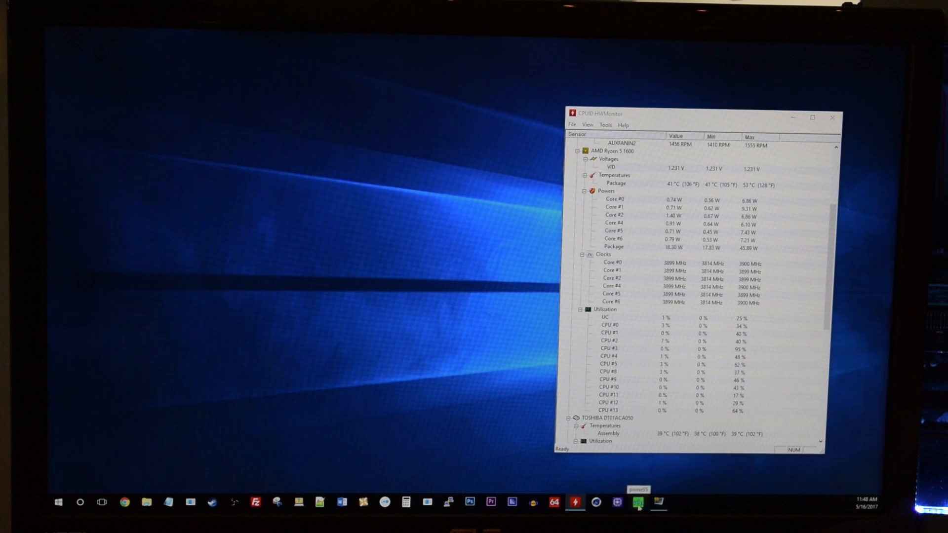
click(638, 502)
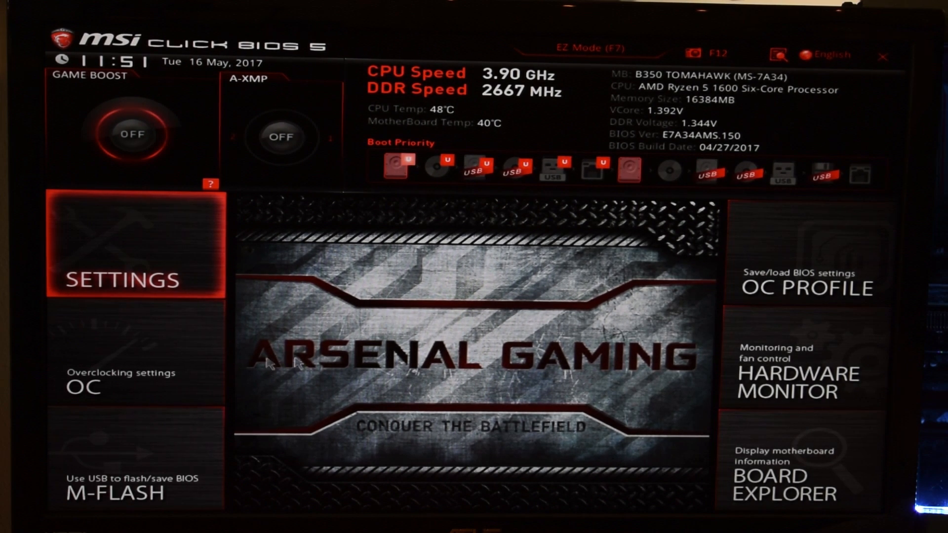
Set CPU Frequency back to 3825, keeping core voltage at 1.4000 V
click(84, 387)
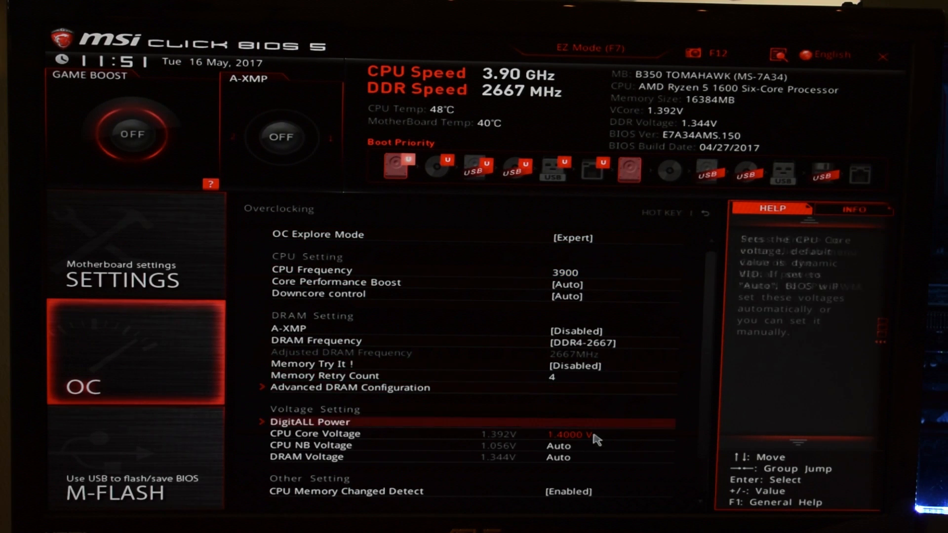
click(573, 435)
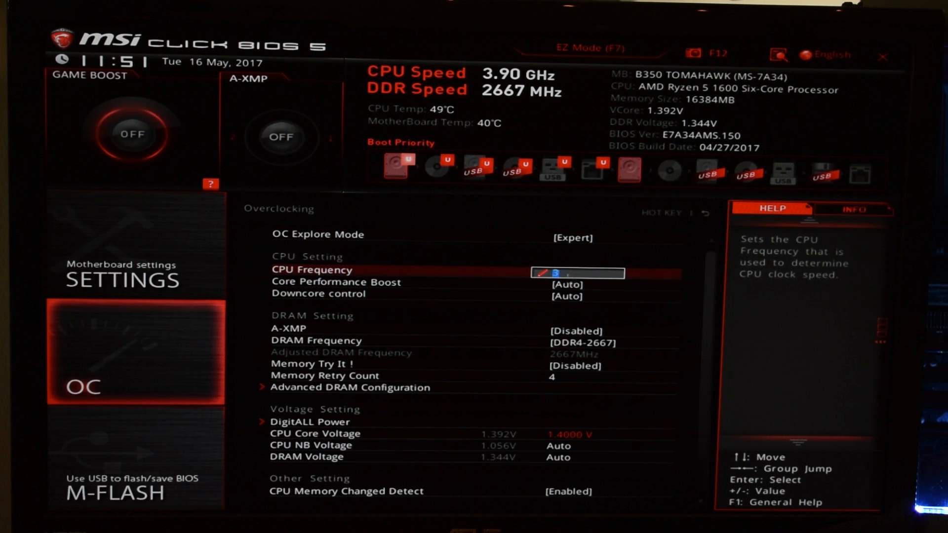
text(3825)
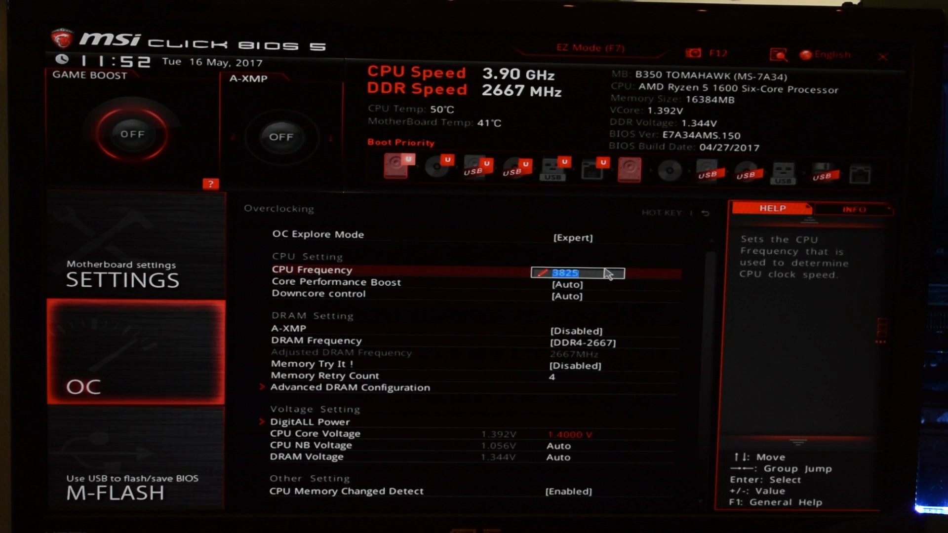
click(854, 209)
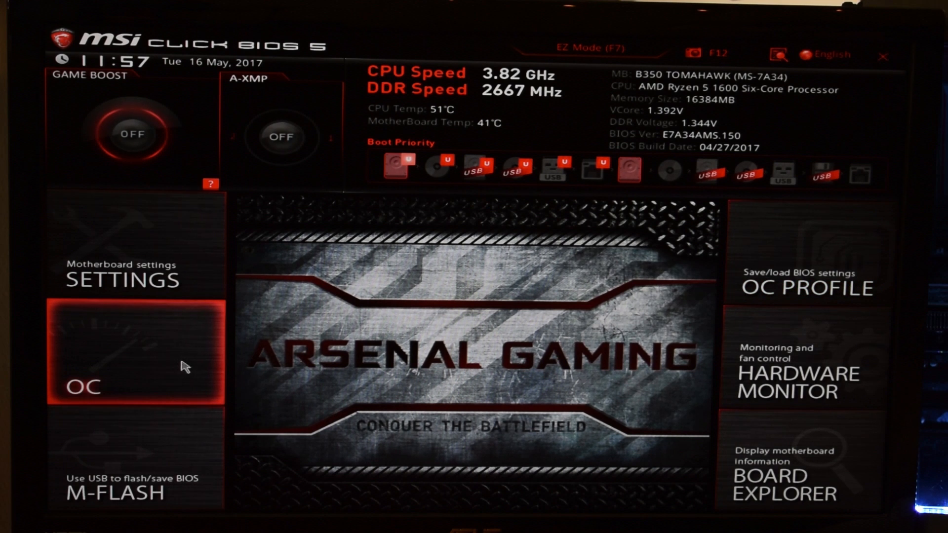
Return to the OC page and begin editing the CPU Core Voltage value
click(133, 357)
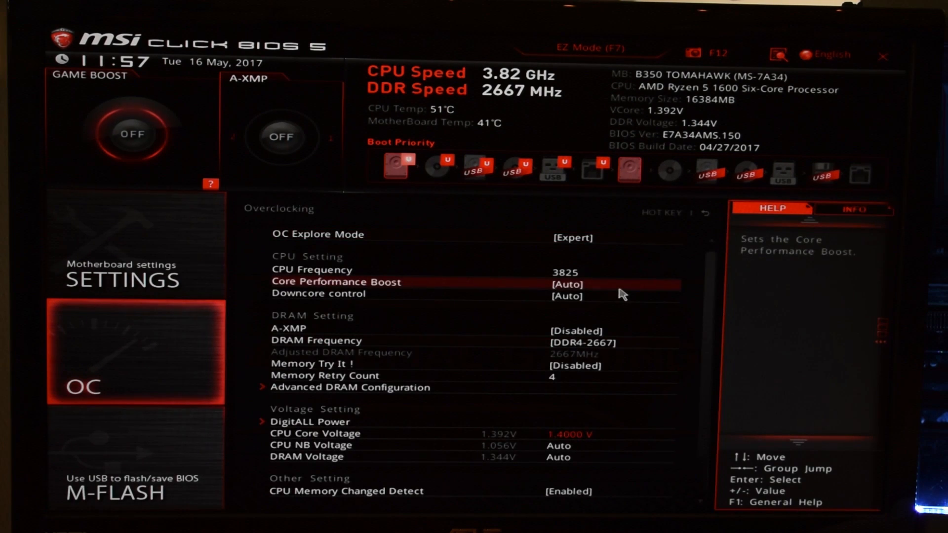
click(568, 434)
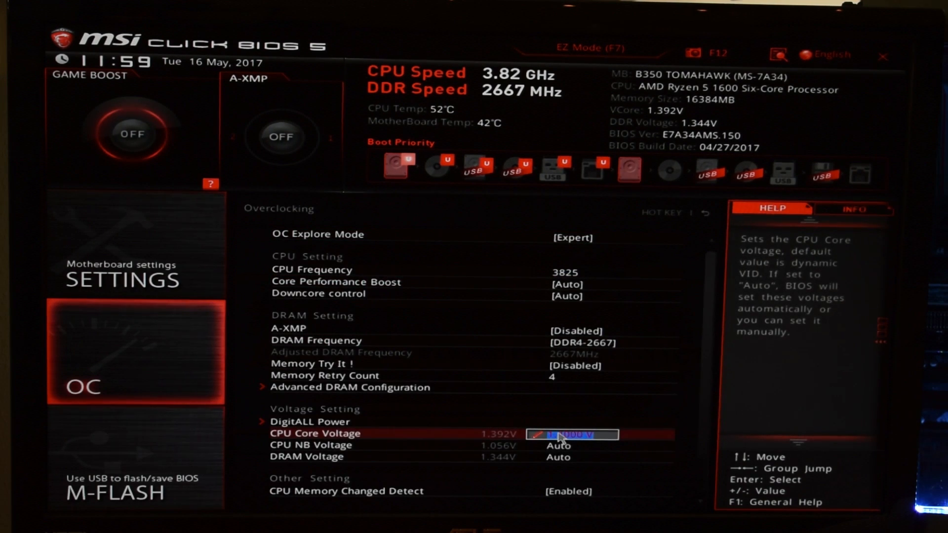